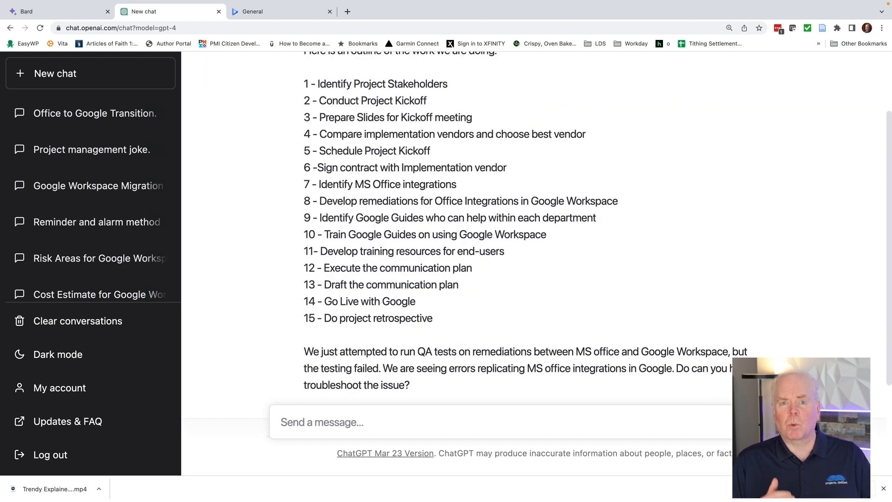
Send the project outline with the failed-QA troubleshooting question to ChatGPT
key(Return)
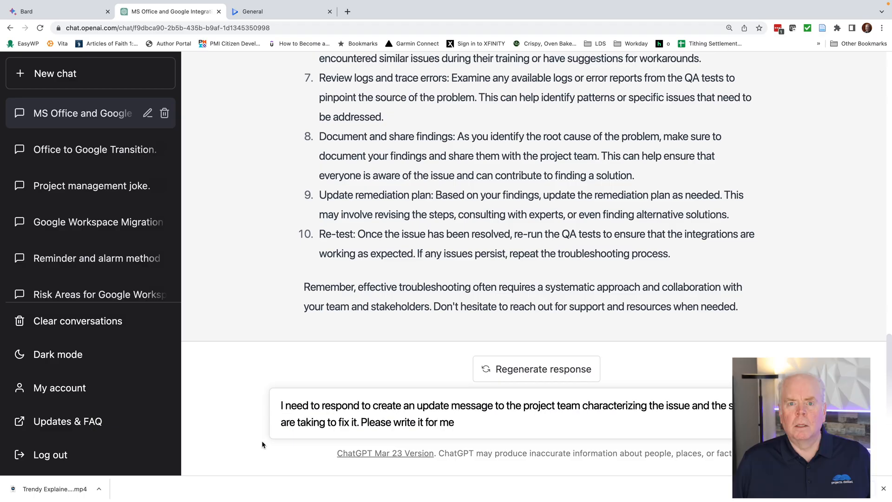
Send the request for a team update message describing the issue and fix steps
key(Return)
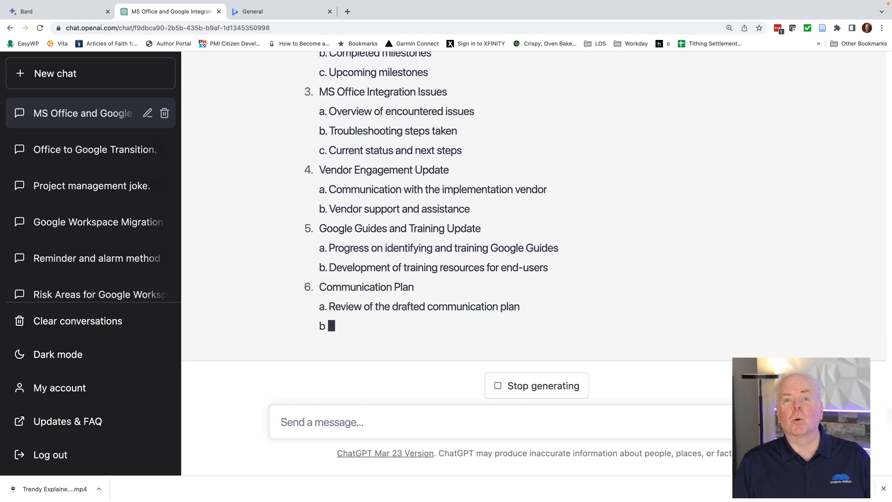
Scroll down to follow the numbered meeting agenda outline as it generates
scroll(down, 3)
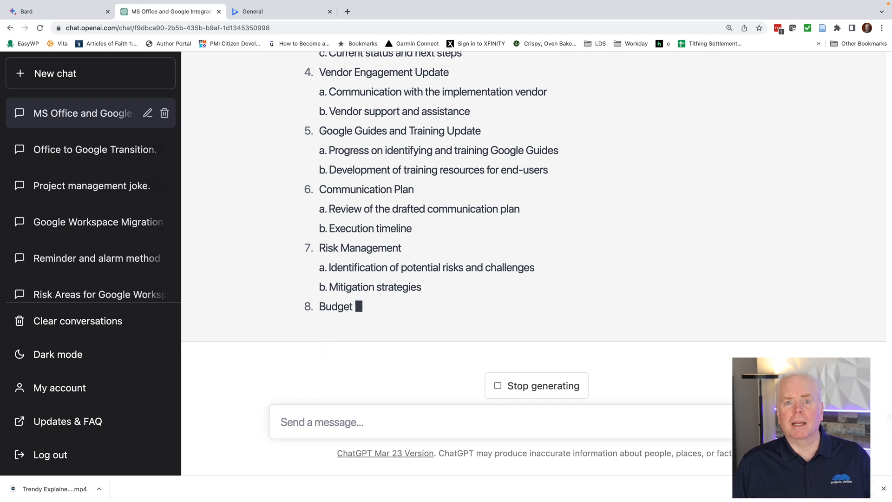
scroll(down, 3)
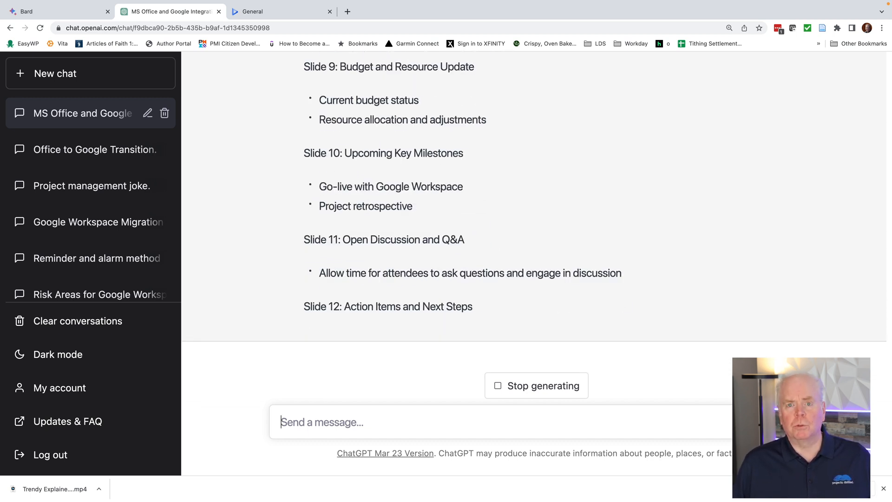
Scroll down to follow the slide-by-slide presentation outline through Slide 13
scroll(down, 3)
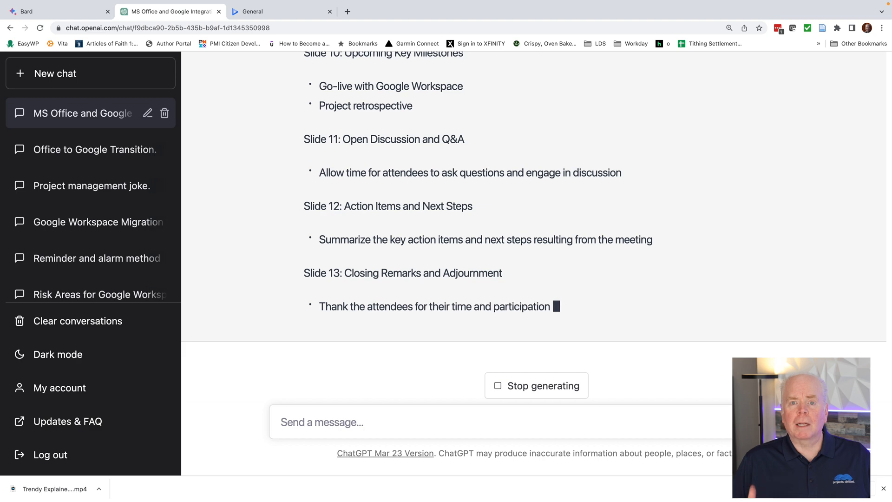
scroll(down, 3)
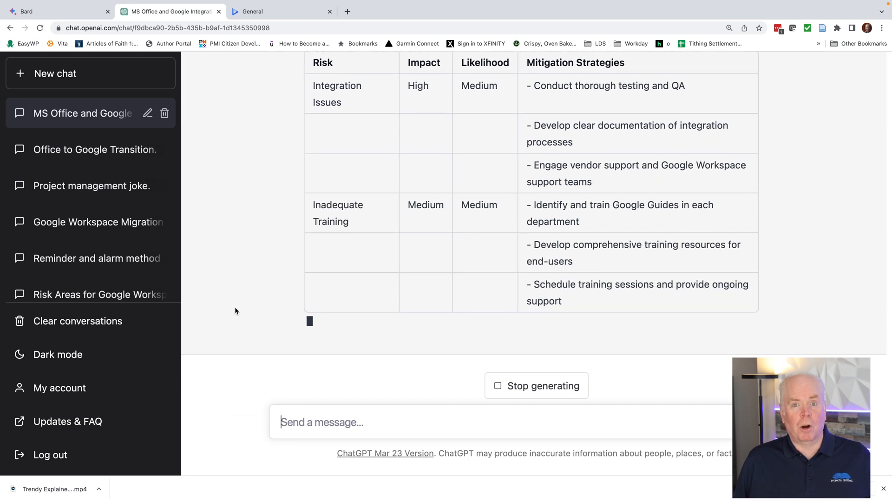
Scroll down through the risk mitigation table rows, including the $75,000 licensing overrun
scroll(down, 3)
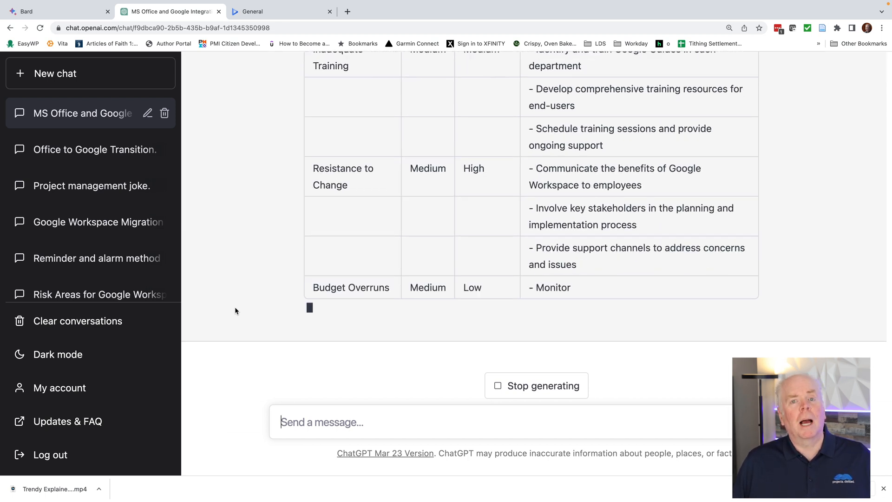
scroll(down, 3)
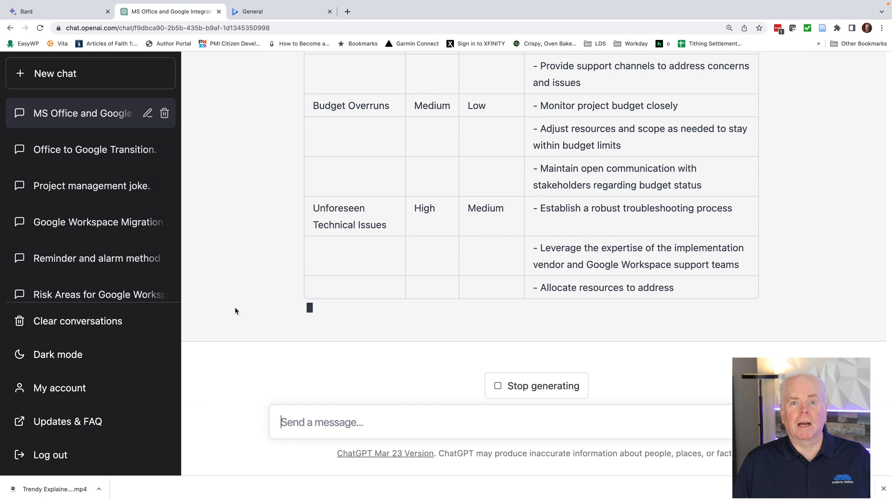
scroll(down, 3)
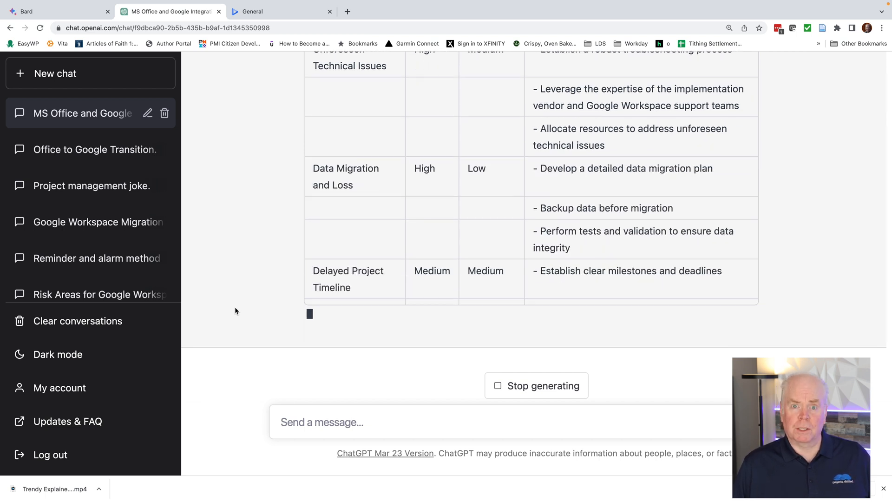
scroll(down, 3)
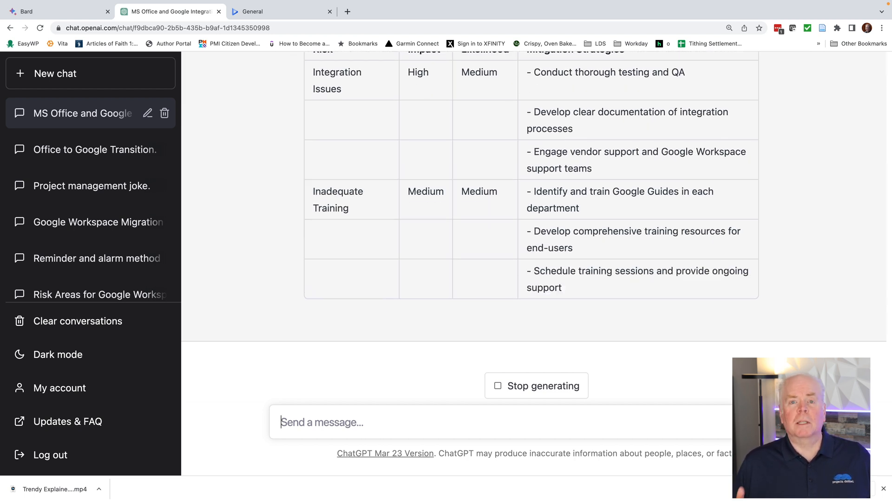
scroll(down, 3)
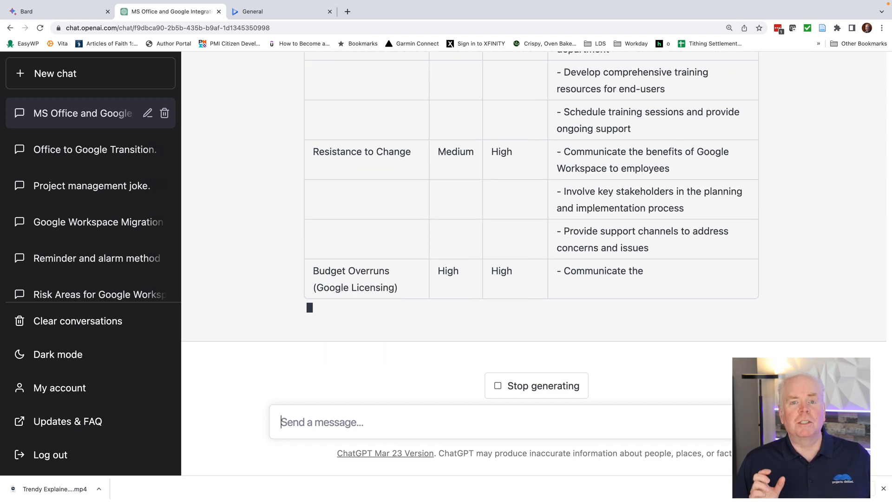
scroll(down, 3)
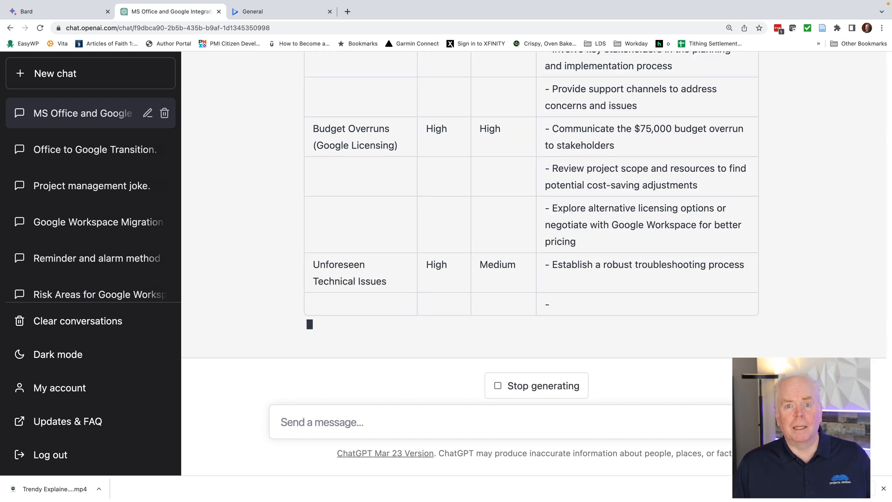
scroll(down, 3)
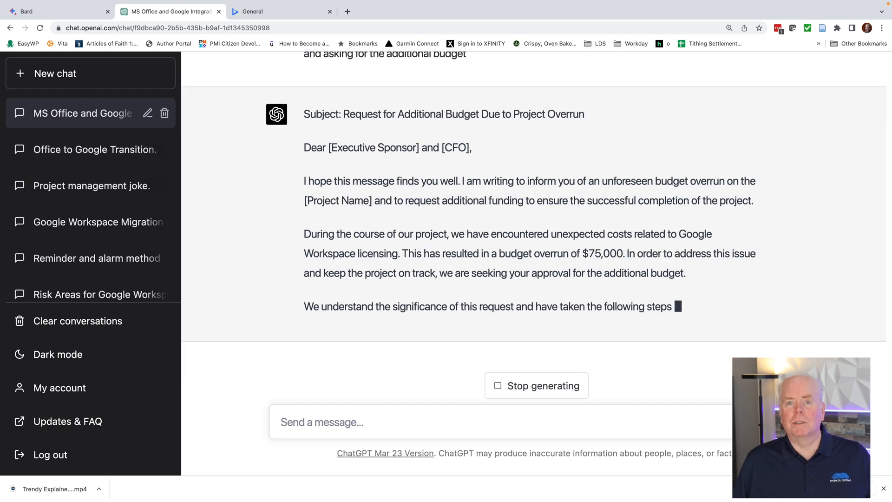
Scroll down to read the Request for Additional Budget Due to Project Overrun email
scroll(down, 3)
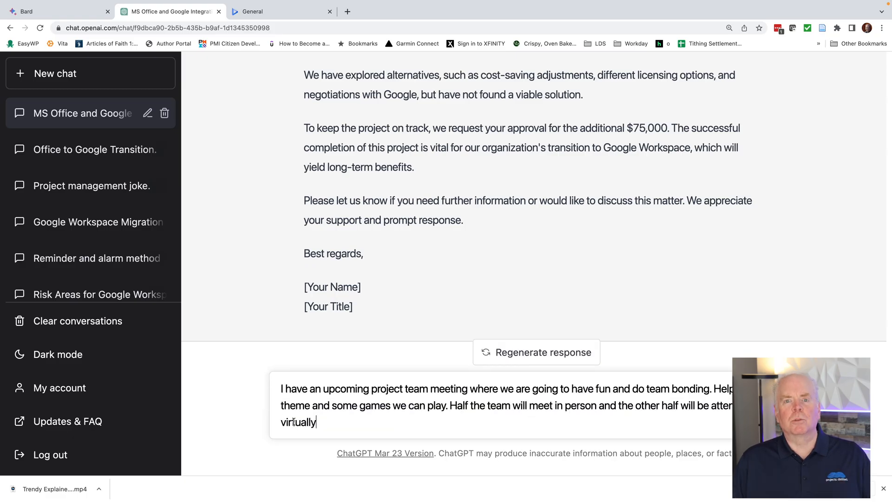
Send the hybrid team-bonding theme and games request to ChatGPT
key(Return)
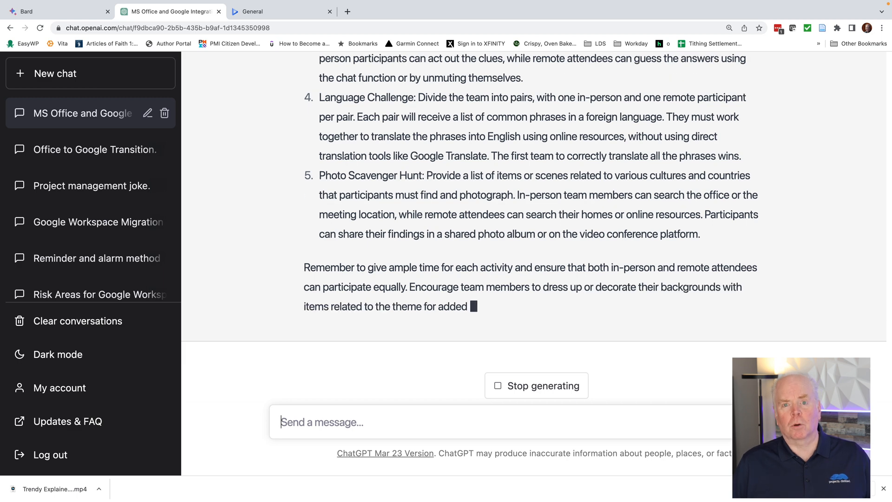
Draft a prompt asking for a meeting with the new VP of engineering to explain the project
text(I need to set up a meeting with the new VP of engineering to explain the project and its impact on his is my first time meeting with him. Please suggest an agenda and topics to discuss so I can build trust and explain the project)
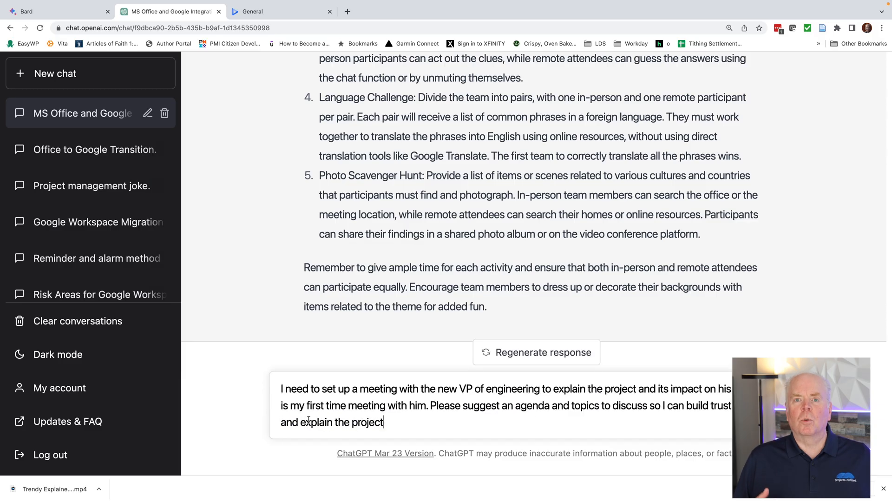
Submit the VP of engineering meeting request and scroll through the generated agenda
key(Return)
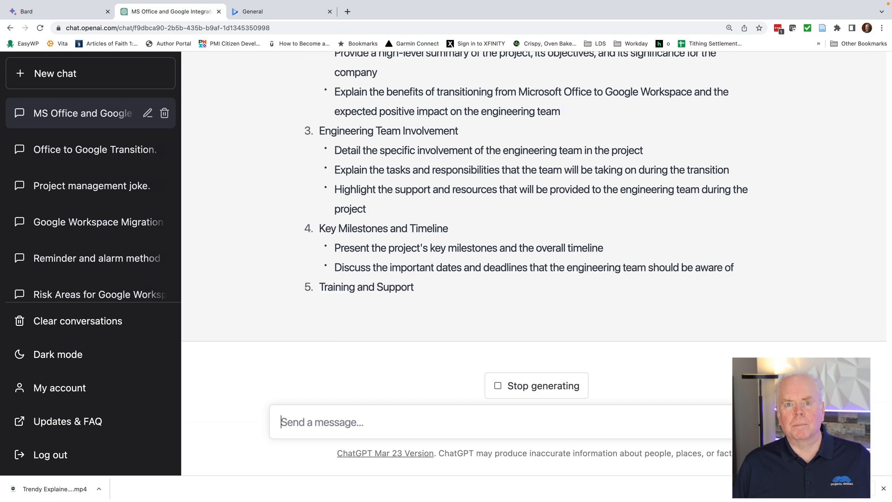
scroll(down, 3)
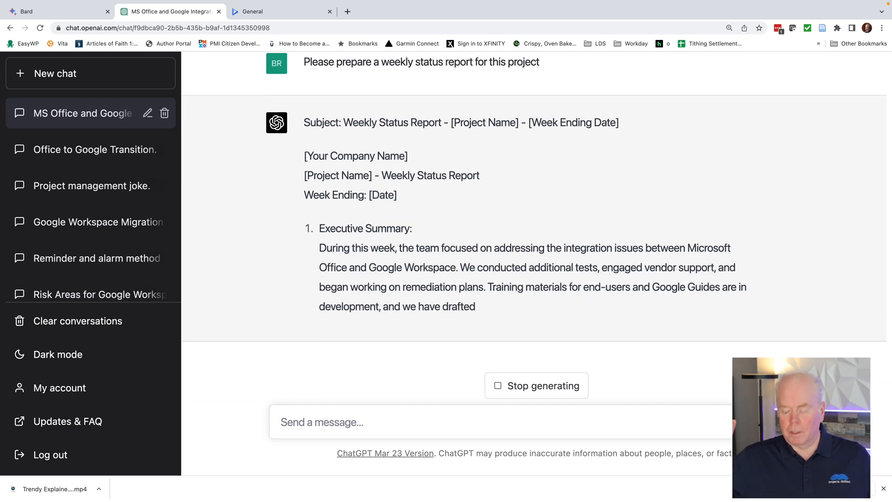
Scroll down through the weekly status report sections to the Next Steps
scroll(down, 3)
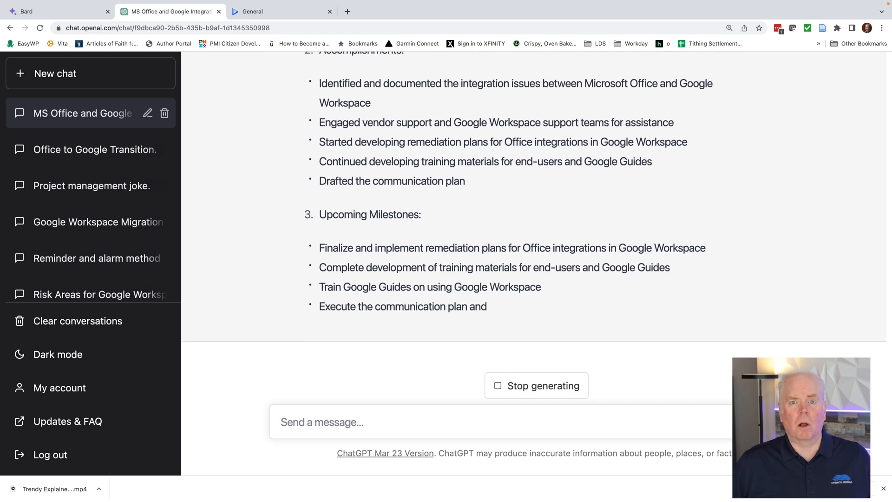
scroll(down, 3)
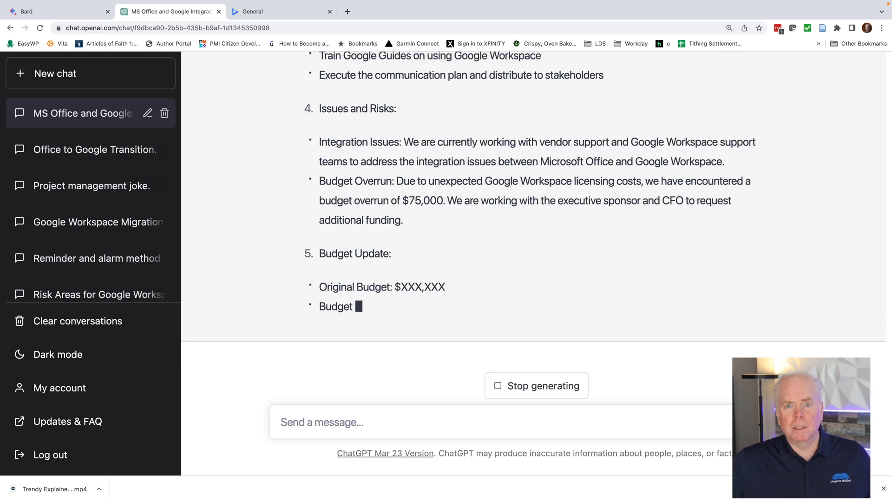
scroll(down, 3)
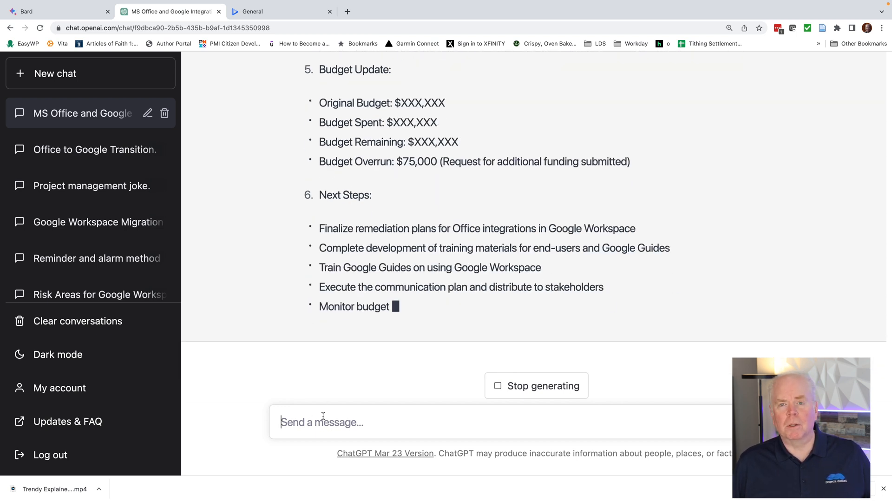
scroll(down, 3)
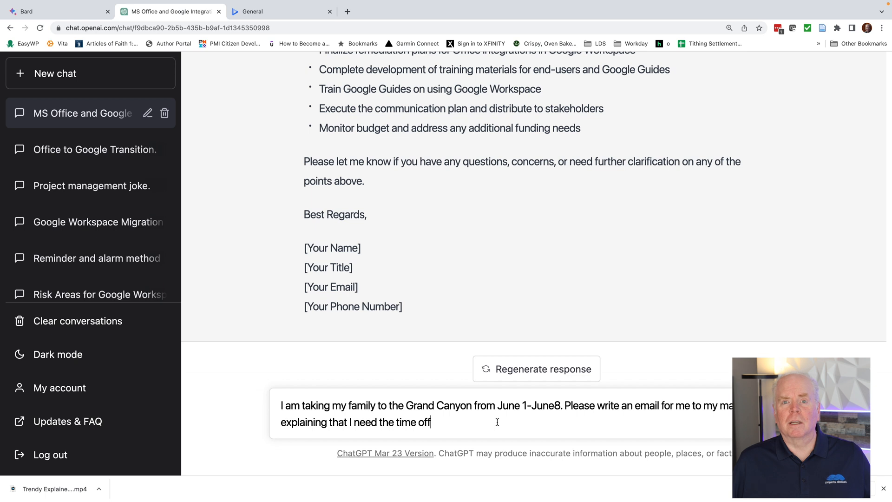
Submit the Grand Canyon June 1–8 time-off email request and scroll through the reply
key(Return)
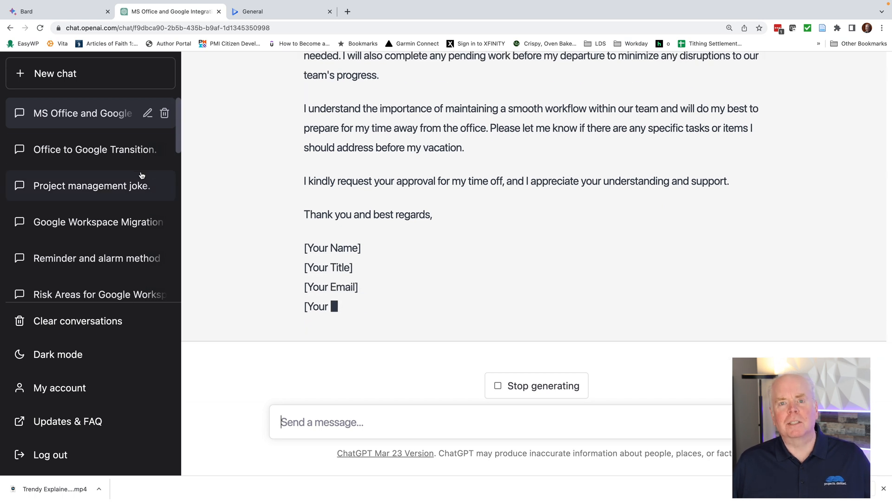
scroll(down, 3)
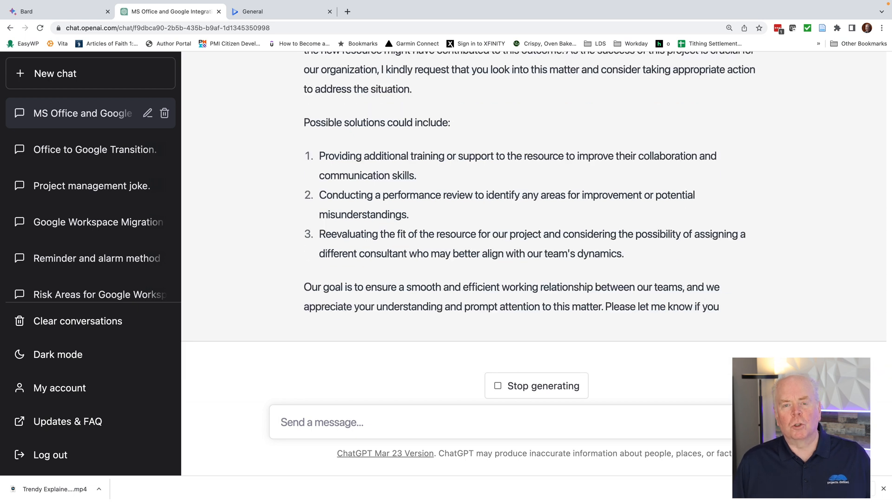
Scroll down through the generated vendor email listing possible solutions for the resource
scroll(down, 3)
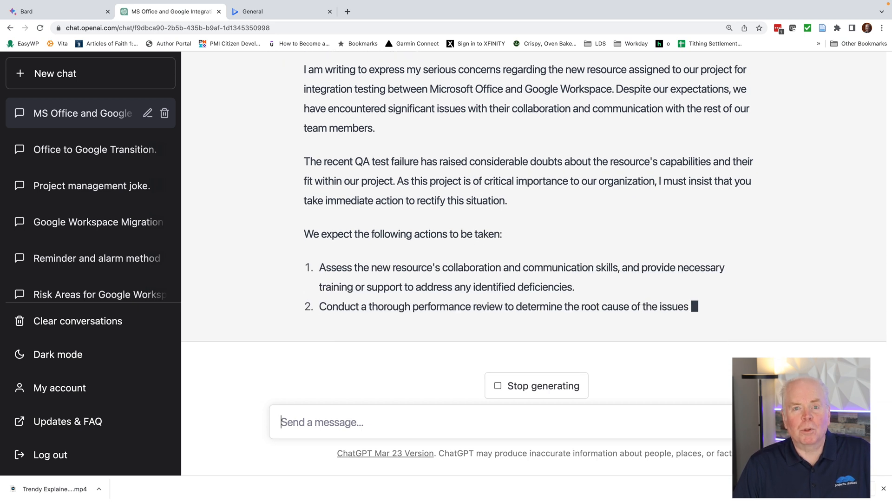
Scroll down as the sterner vendor email with its expected actions generates
scroll(down, 3)
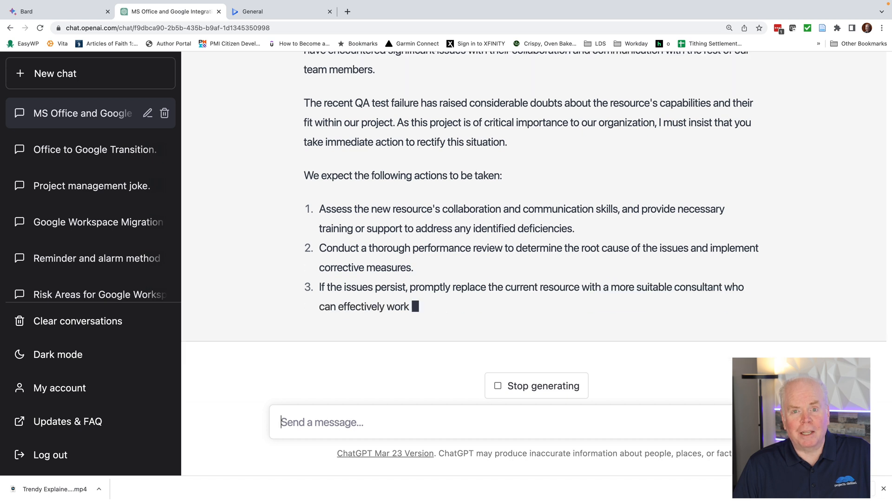